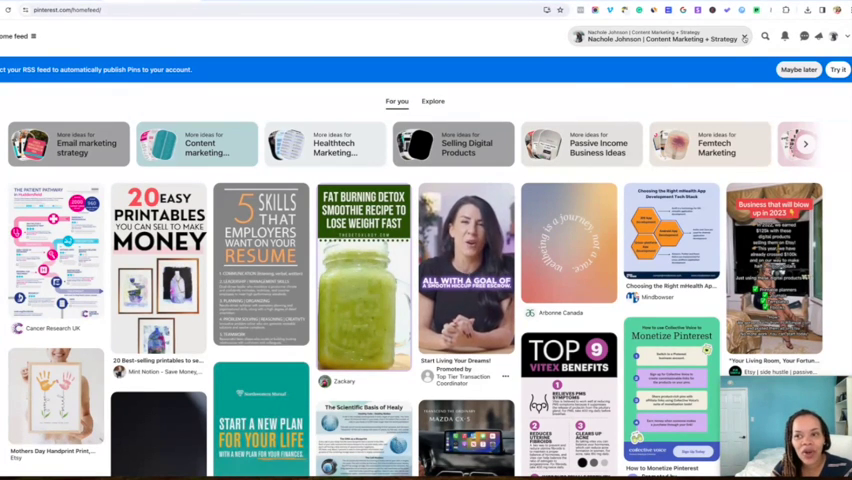
- Switch the active Pinterest account to the content marketing business profile
click(657, 37)
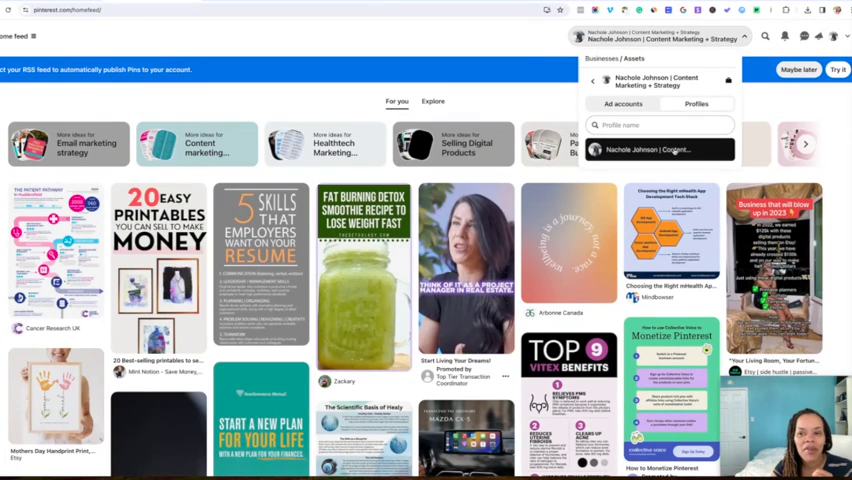
click(651, 149)
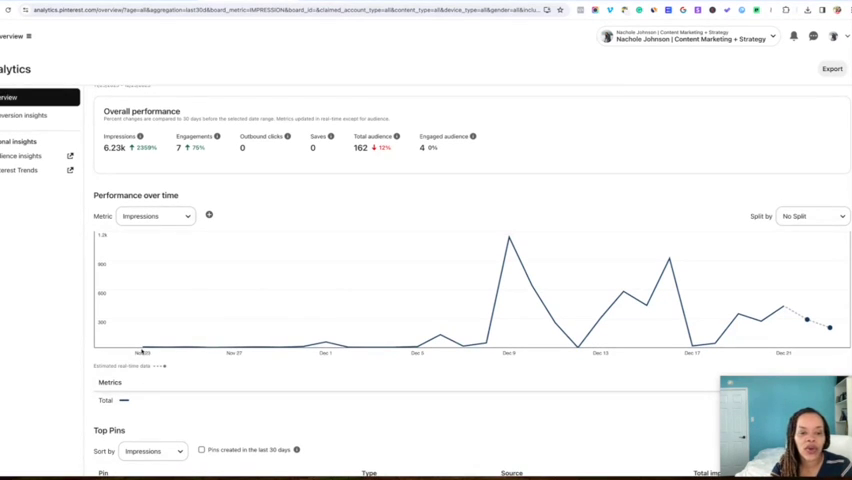
mouse_move(237, 350)
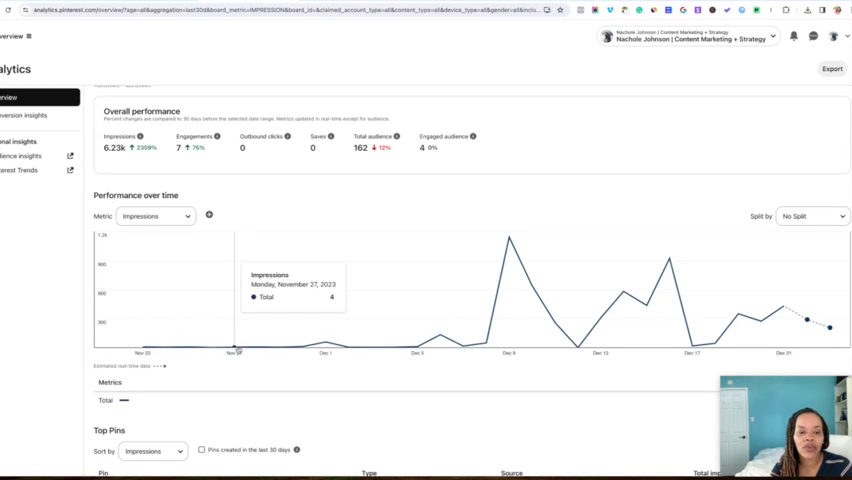
mouse_move(263, 346)
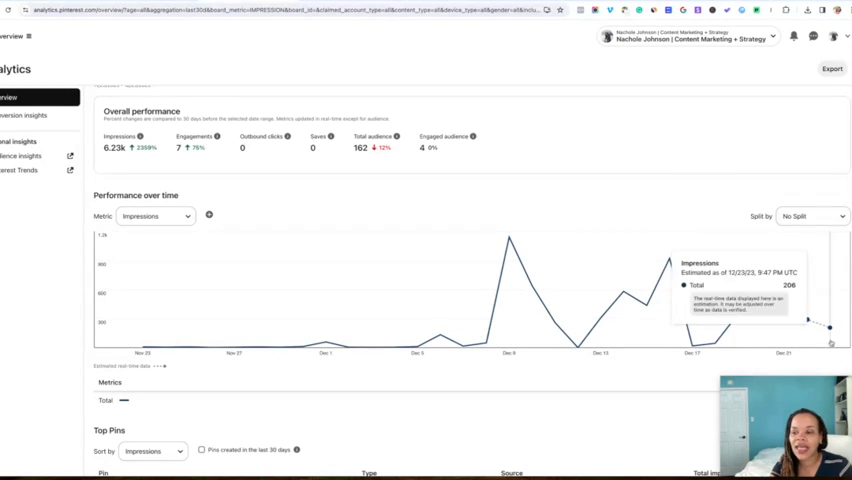
mouse_move(646, 351)
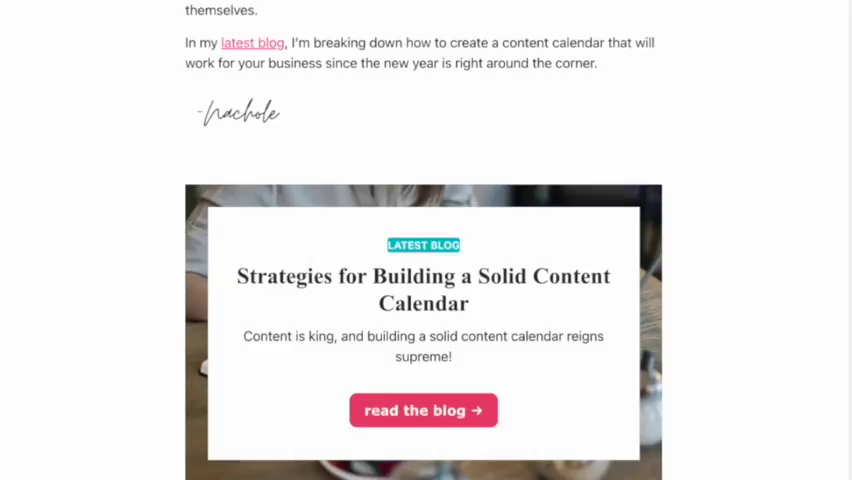
scroll(down, 3)
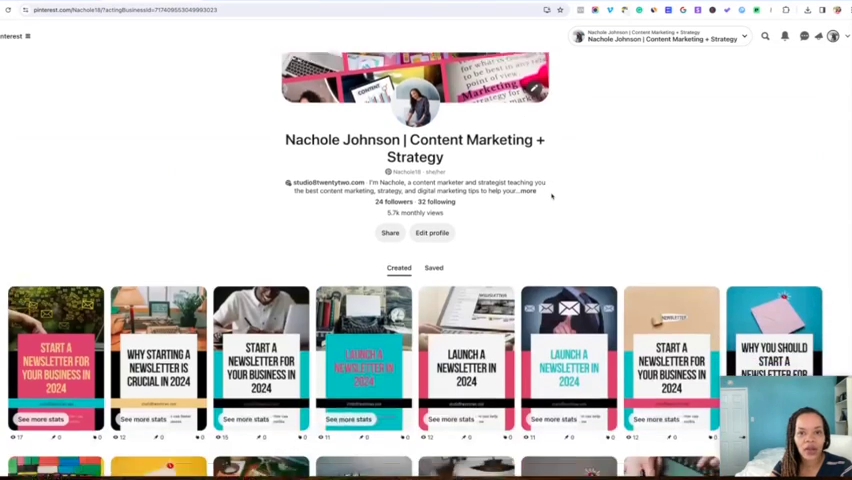
scroll(down, 3)
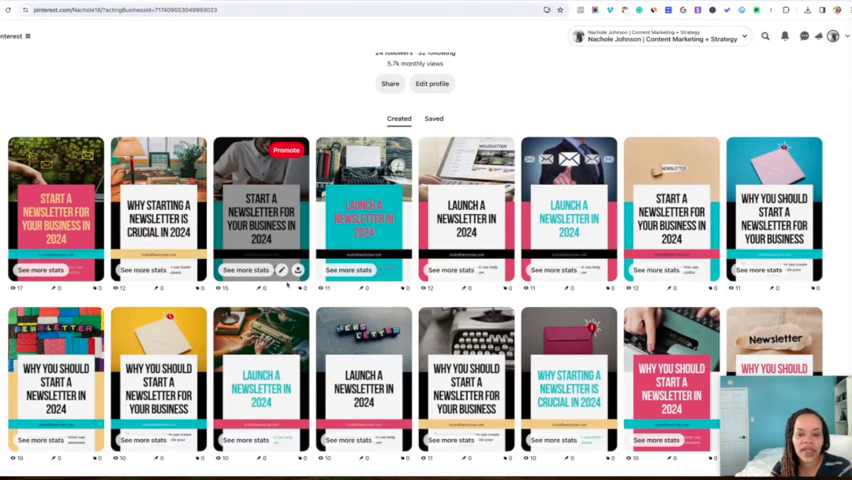
mouse_move(456, 5)
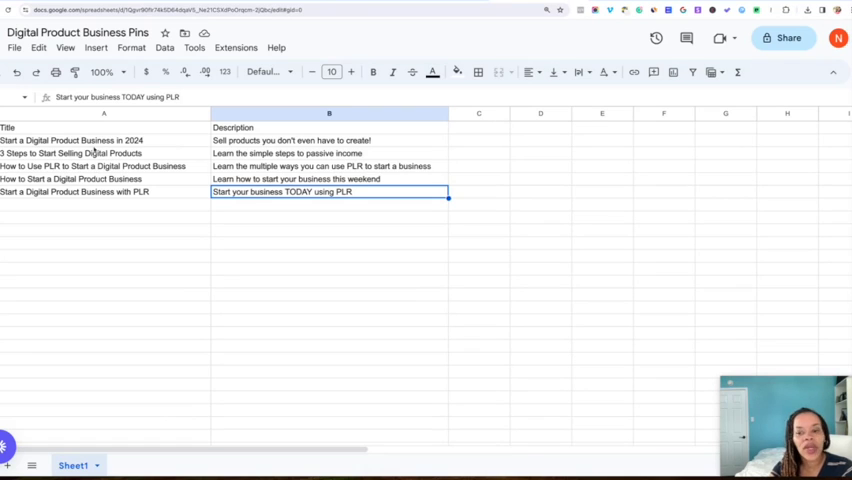
click(104, 140)
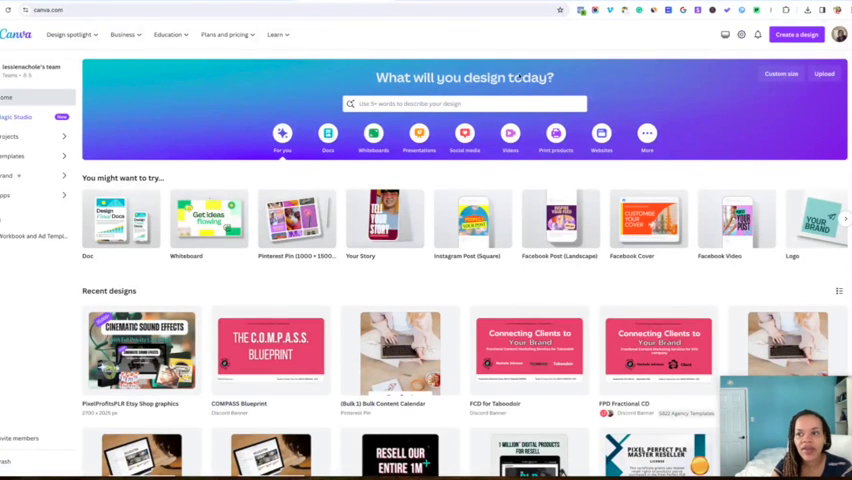
- Create a blank 1000 × 1500 px Pinterest Pin design and browse the Templates panel
click(796, 34)
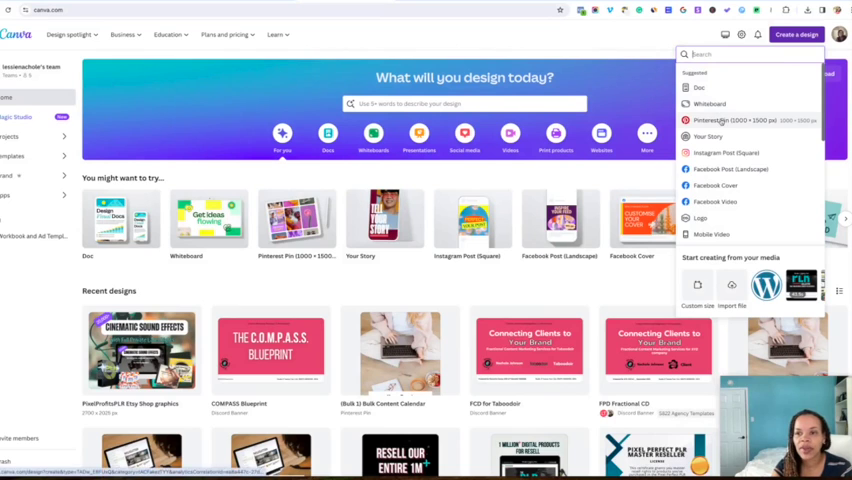
click(715, 120)
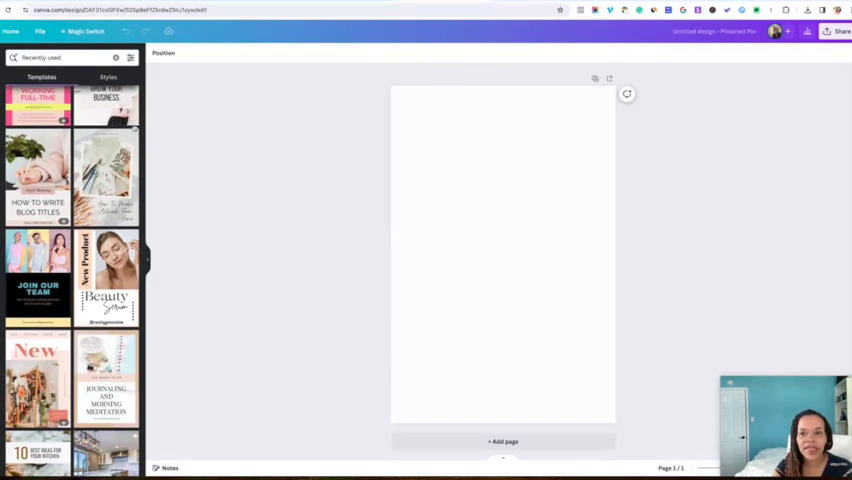
scroll(down, 3)
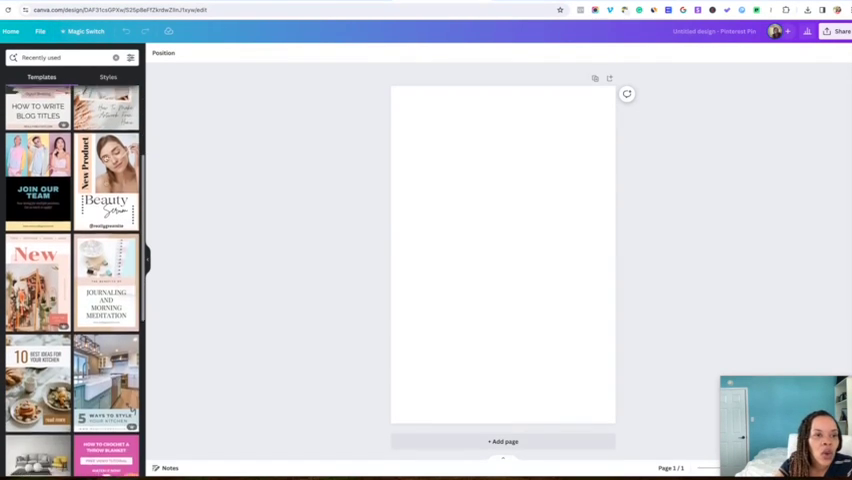
scroll(down, 3)
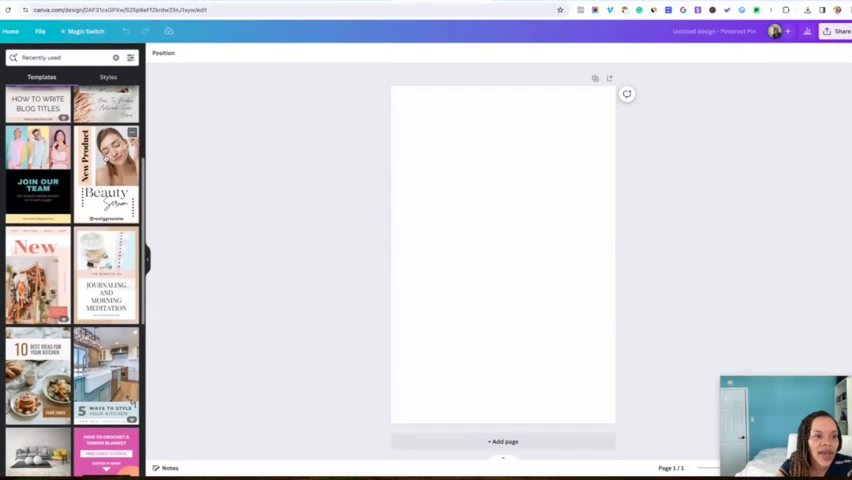
scroll(down, 3)
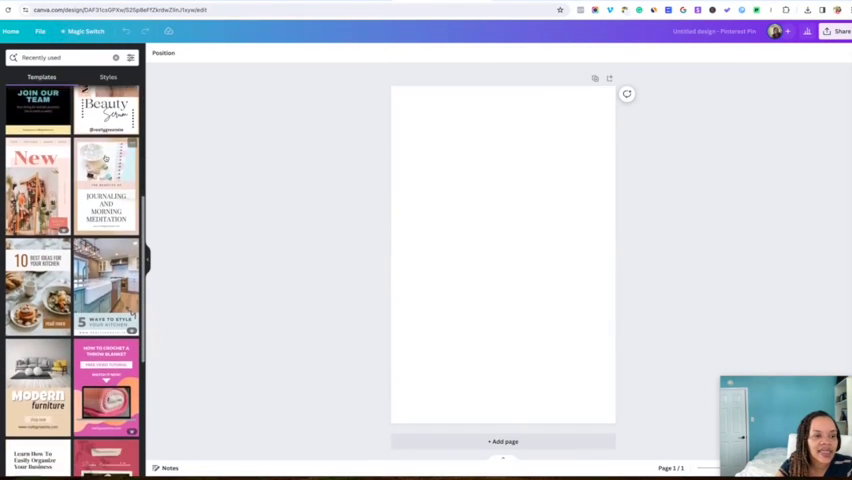
scroll(down, 3)
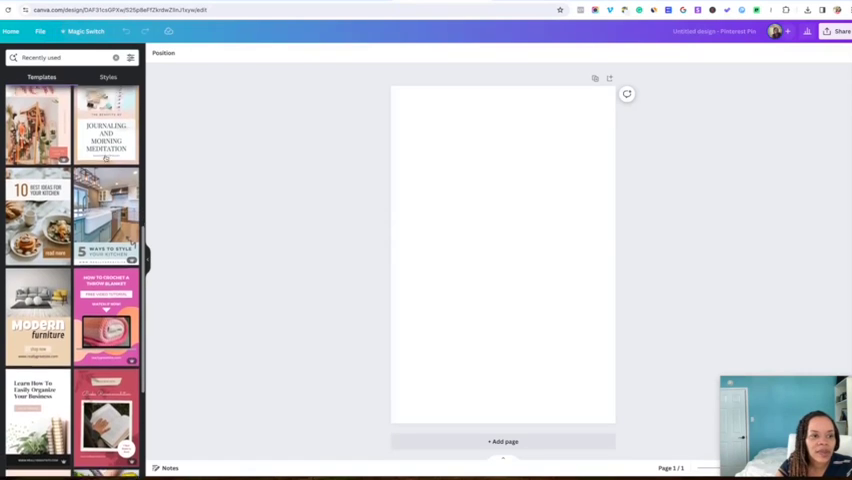
scroll(down, 3)
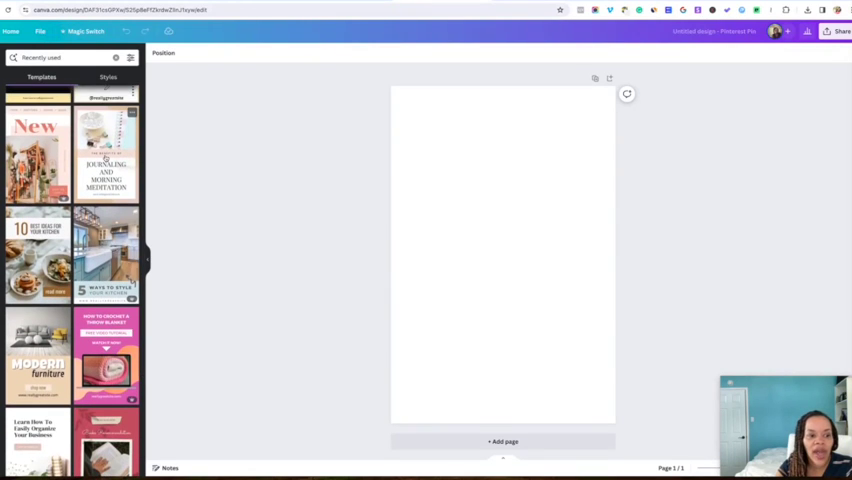
scroll(down, 3)
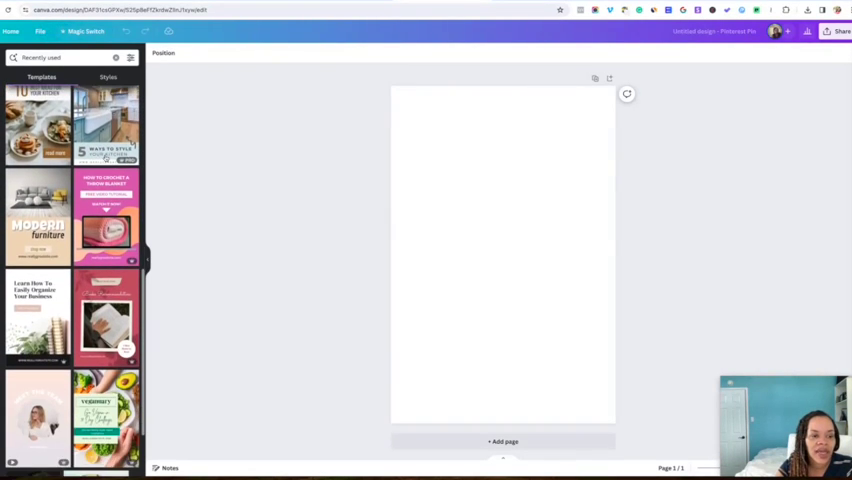
scroll(down, 3)
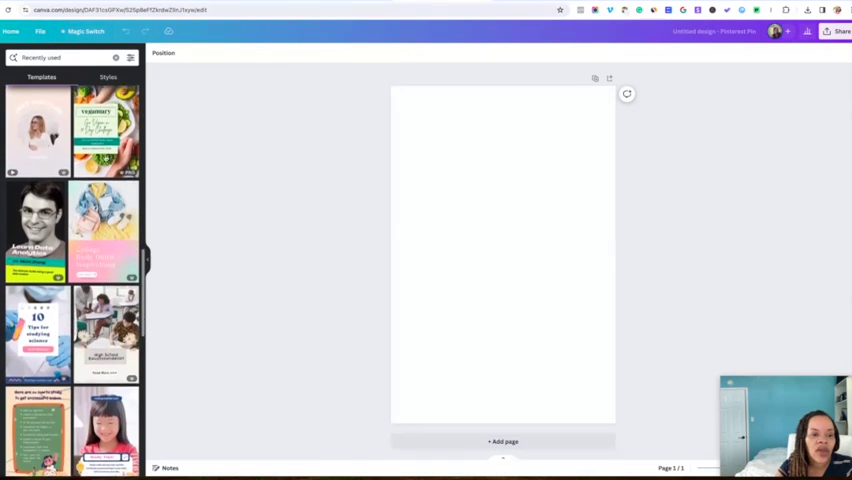
scroll(down, 3)
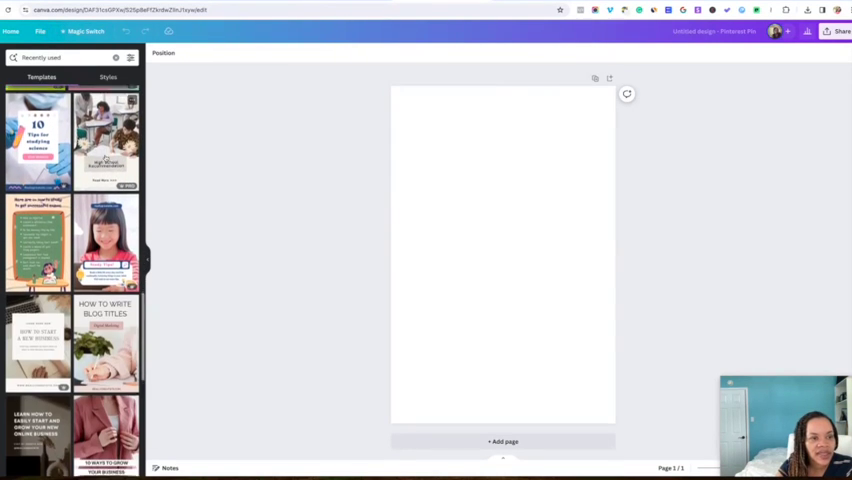
scroll(down, 3)
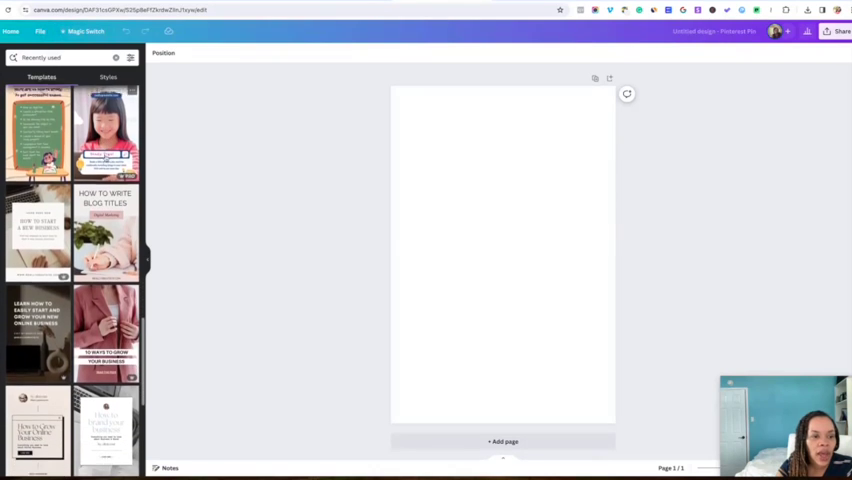
scroll(down, 3)
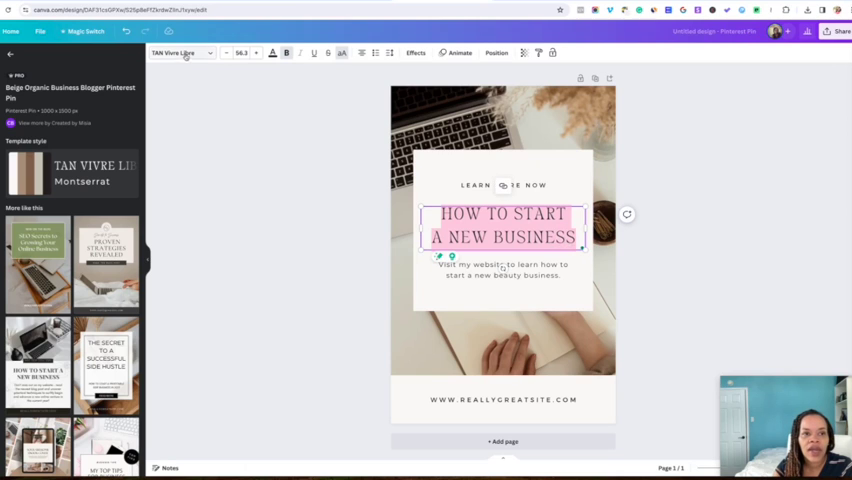
- Set the pin title in Bebas Neue Cyrillic with tightened line spacing
click(175, 53)
text(be)
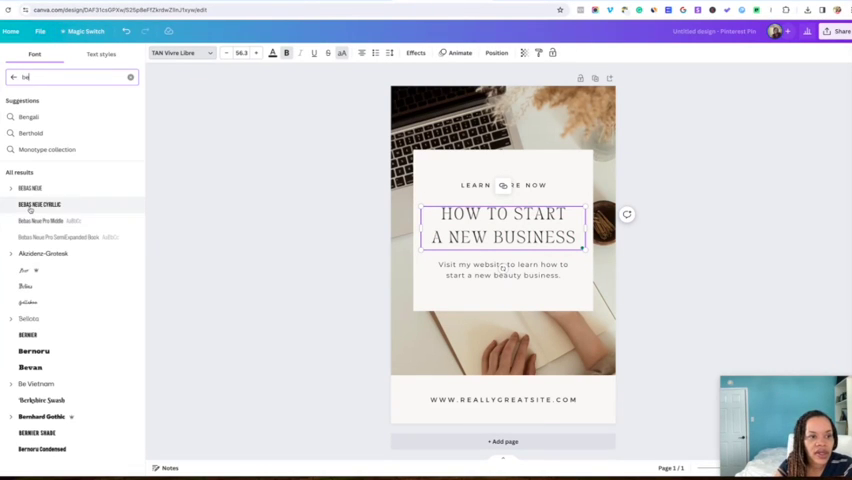
click(39, 204)
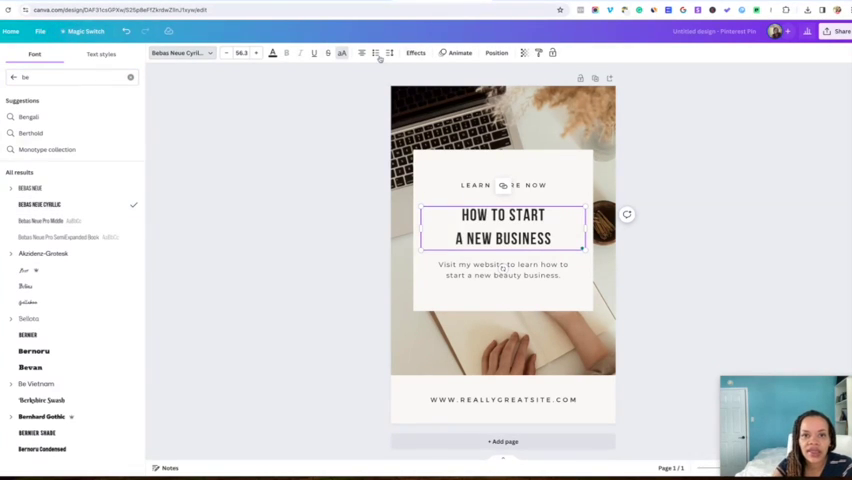
click(389, 53)
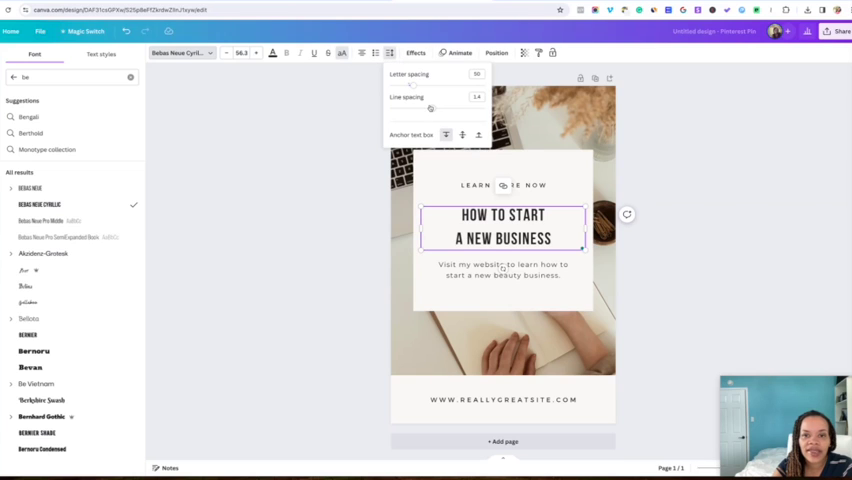
drag(430, 107, 416, 107)
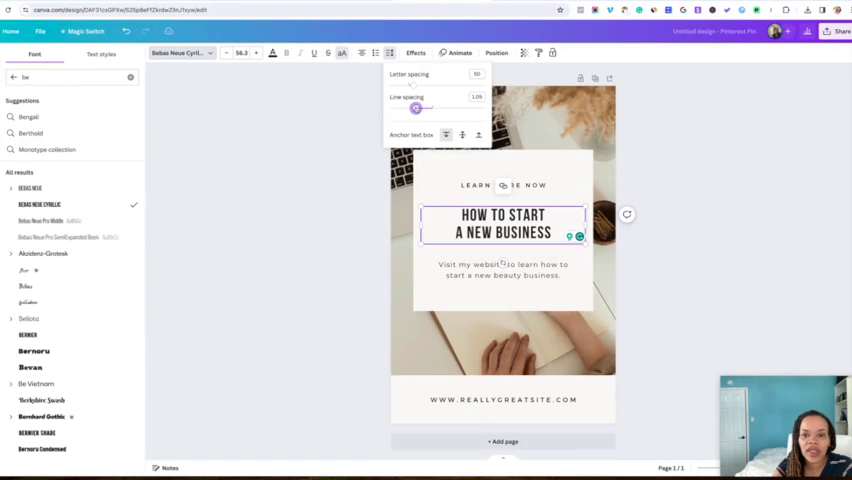
drag(416, 108, 428, 108)
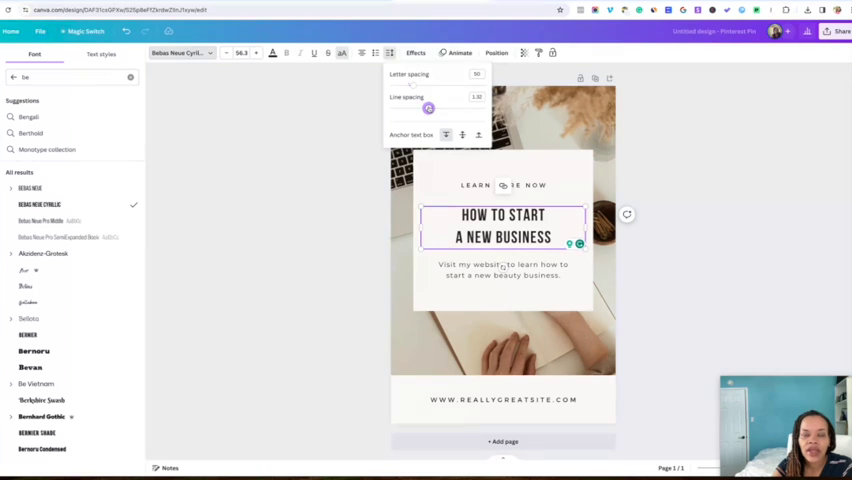
drag(428, 108, 415, 108)
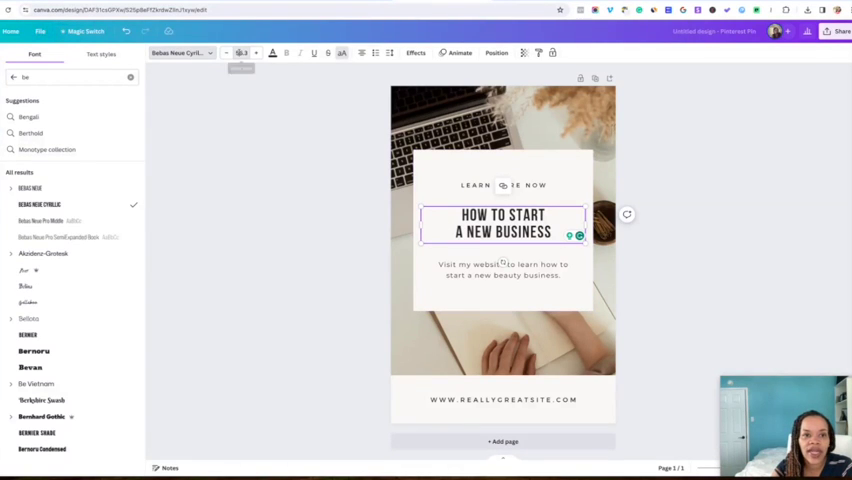
click(242, 53)
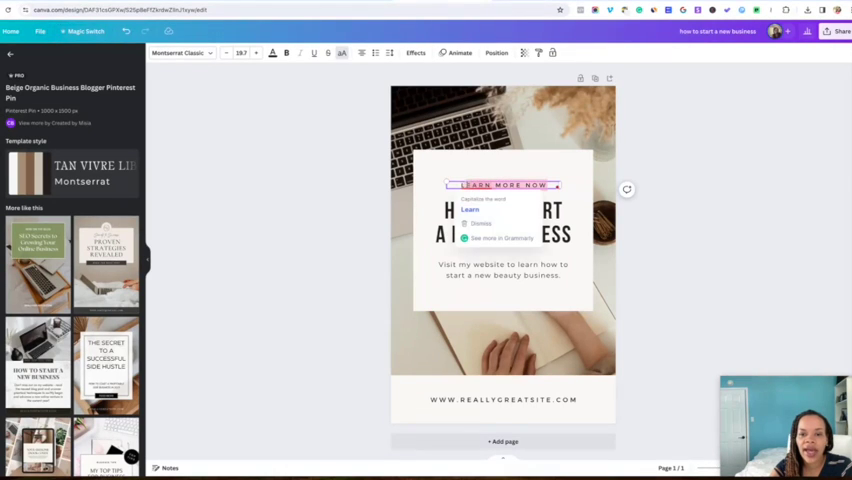
click(687, 251)
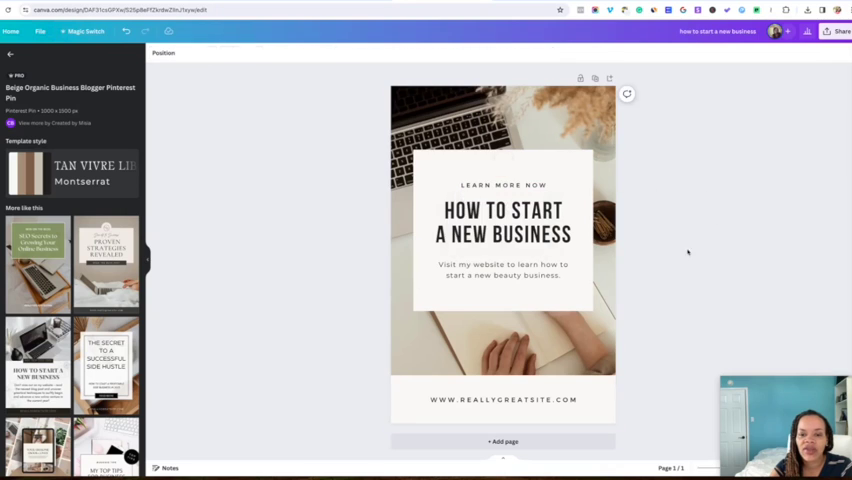
- Set the description in Bebas Neue Pro Middle, size 24, with tighter line spacing
click(503, 270)
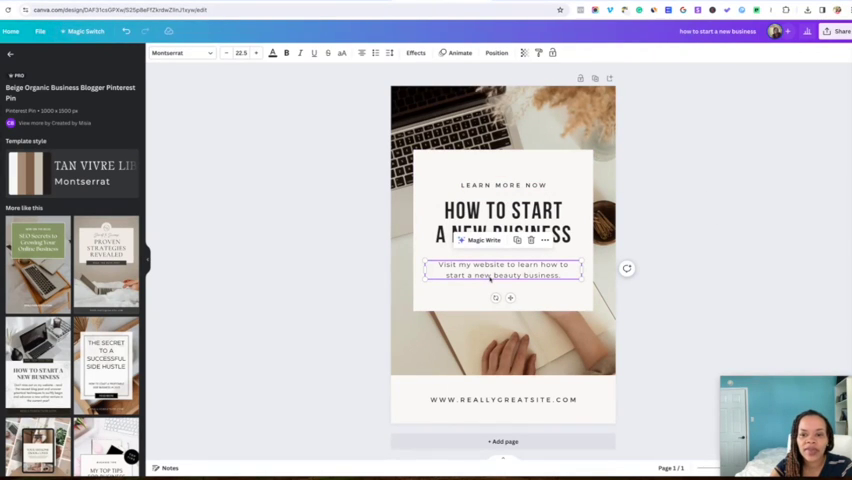
click(180, 53)
text(bebas)
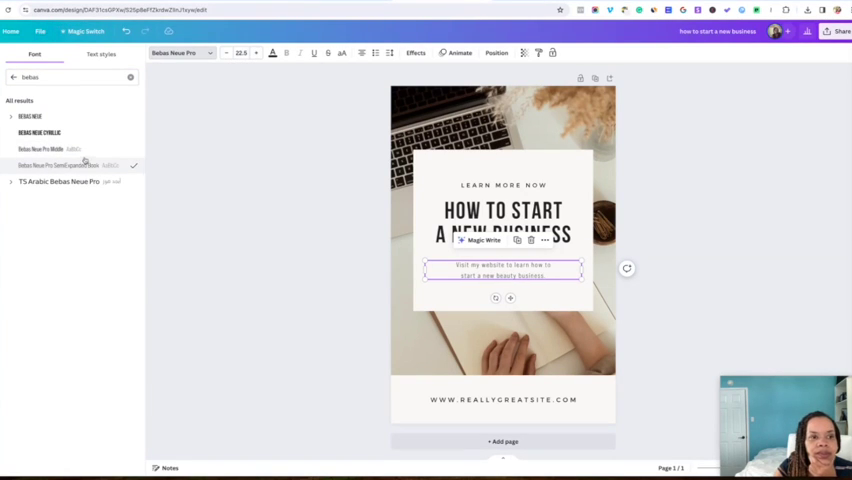
click(241, 53)
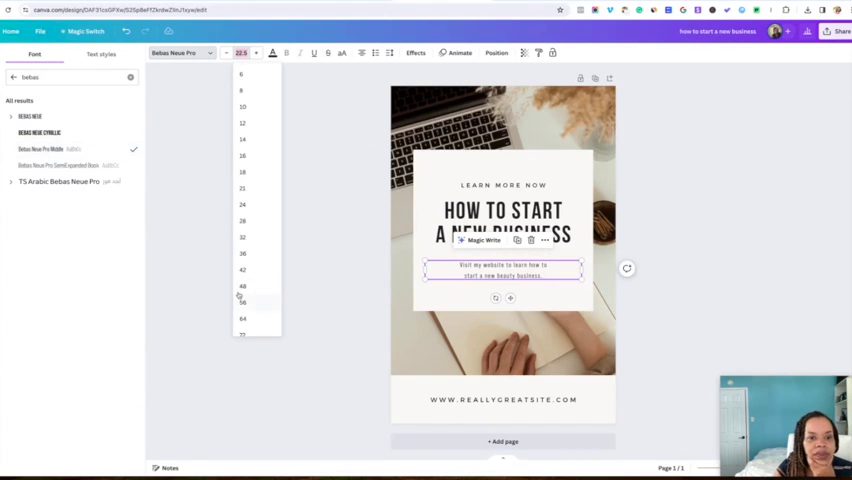
click(240, 302)
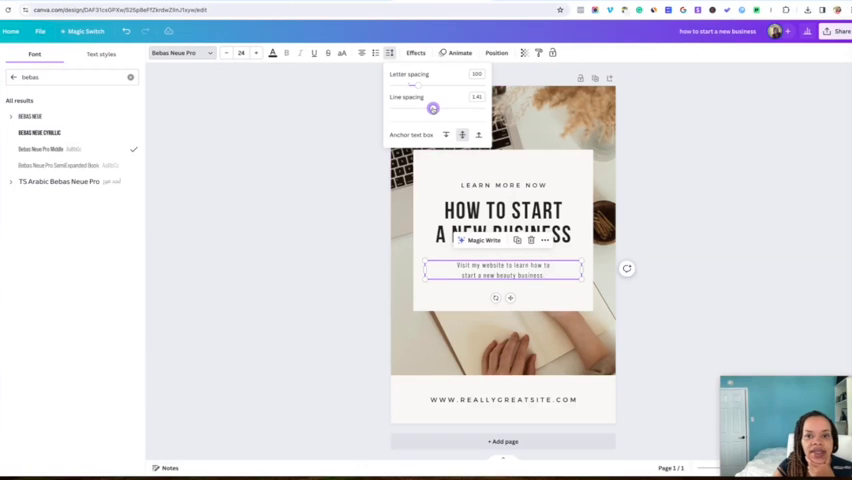
drag(432, 108, 425, 108)
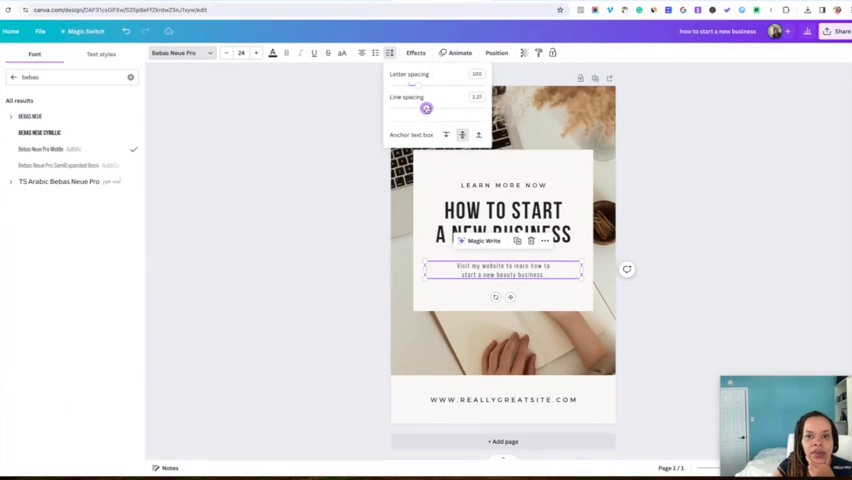
drag(427, 108, 421, 108)
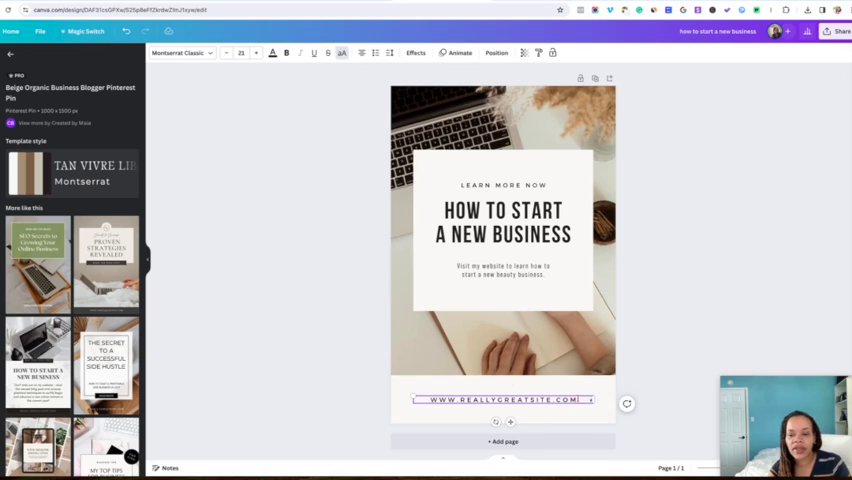
- Edit the footer website address to read RENURSINGEDU.COM
double_click(503, 399)
text(RENURSINGEDU)
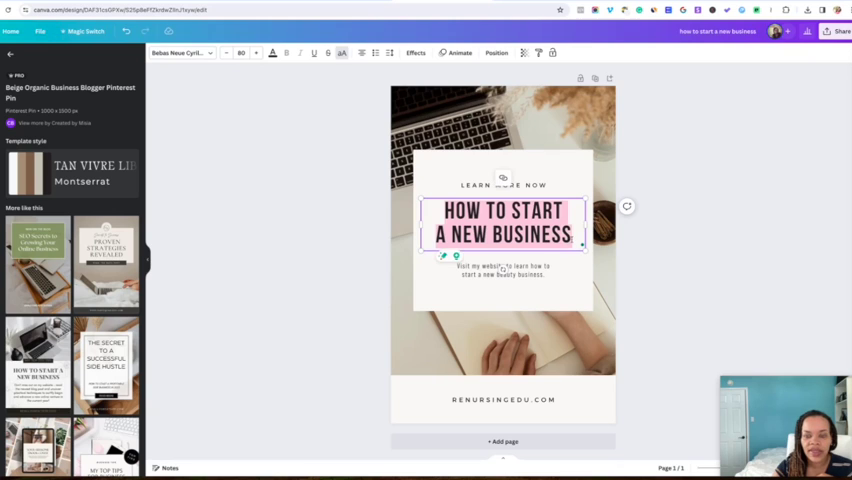
- Retitle the pin 'HOW TO USE PLR TO START A DIGITAL PRODUCT BUSINESS' and reposition the description
text(HOW TO USE PLR TO START A DIGITAL PRODUCT BUSINESS)
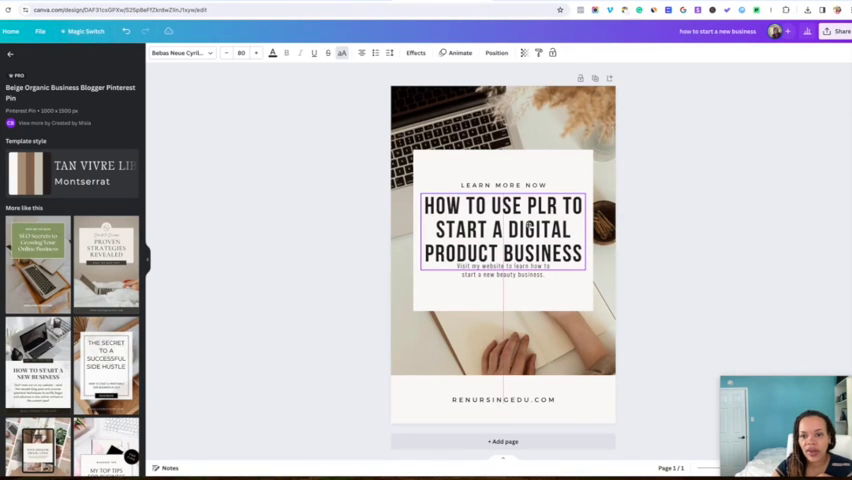
click(503, 282)
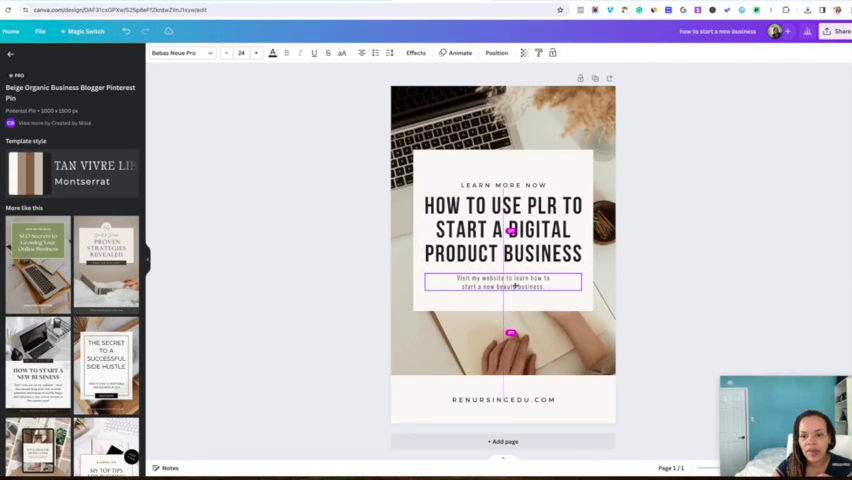
click(503, 177)
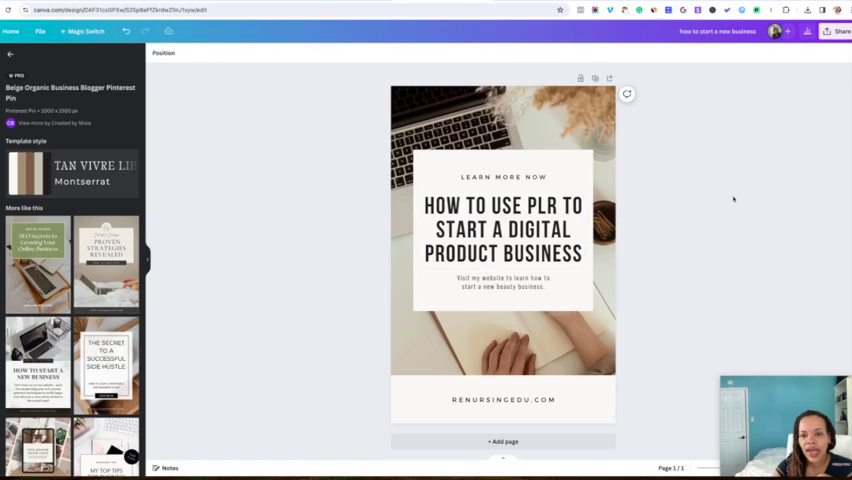
click(503, 230)
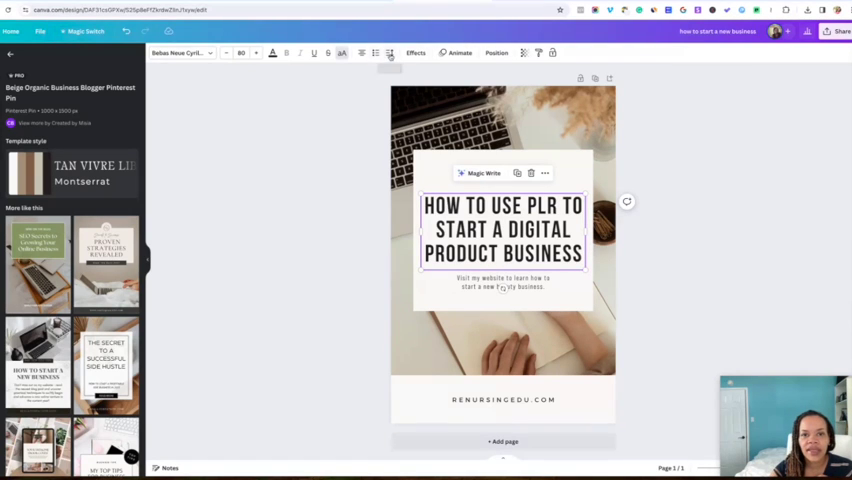
click(389, 53)
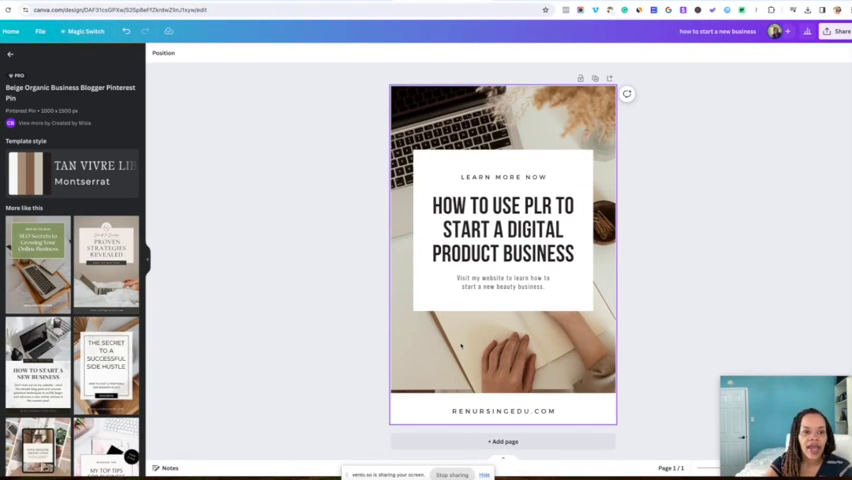
- Enlarge the white text card holding the {TITLE} and {Description} placeholders
click(503, 230)
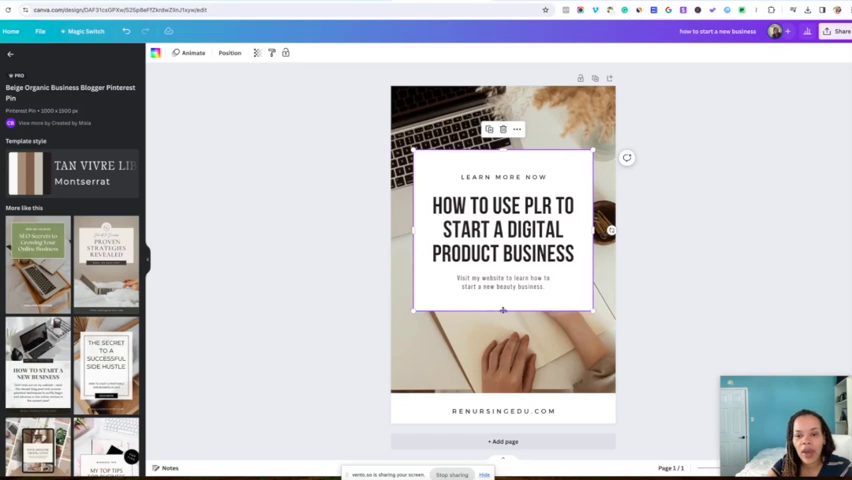
click(503, 282)
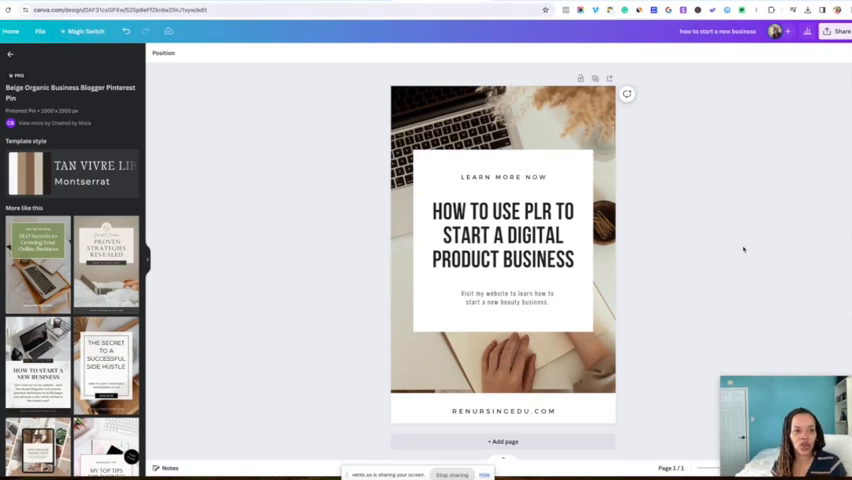
click(503, 248)
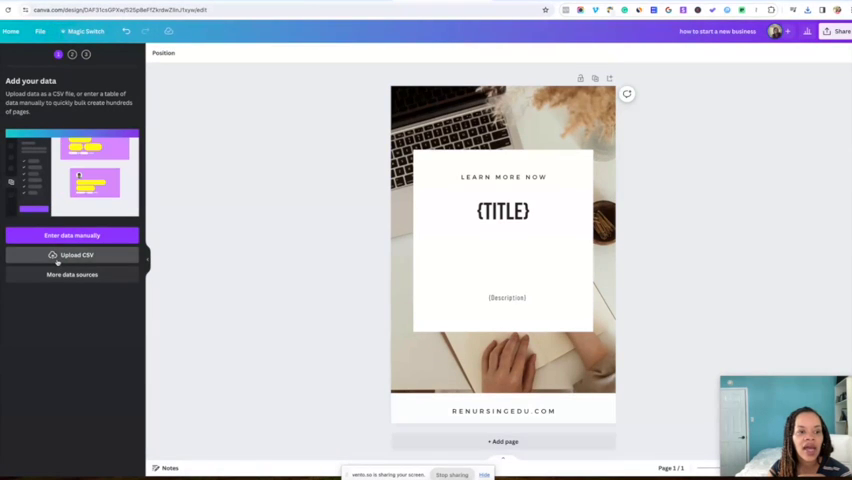
- Upload the titles and descriptions data, connect Title and Description, and generate 100 designs
click(72, 254)
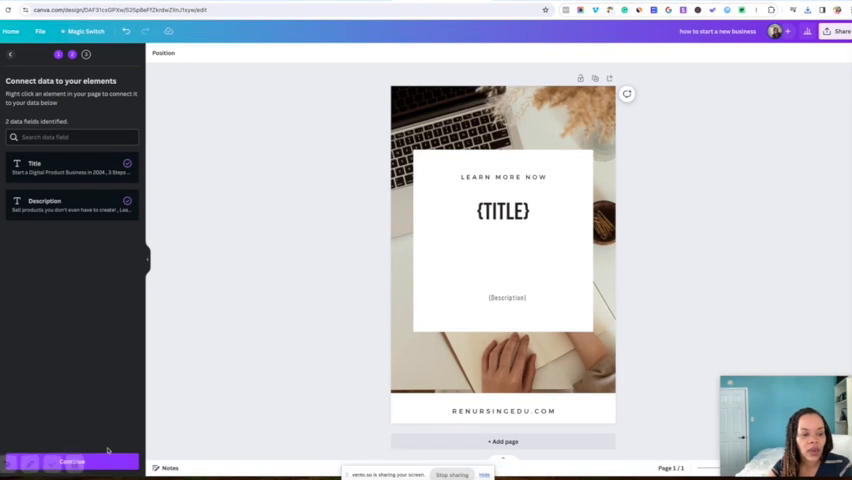
click(71, 461)
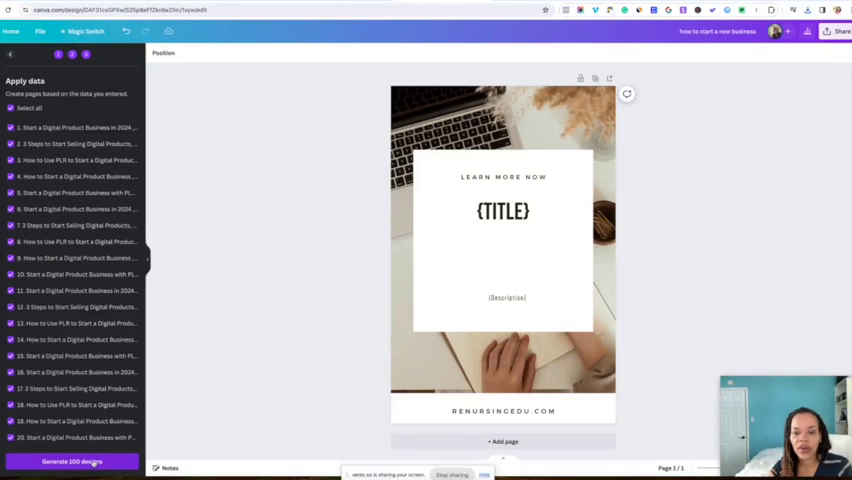
click(72, 461)
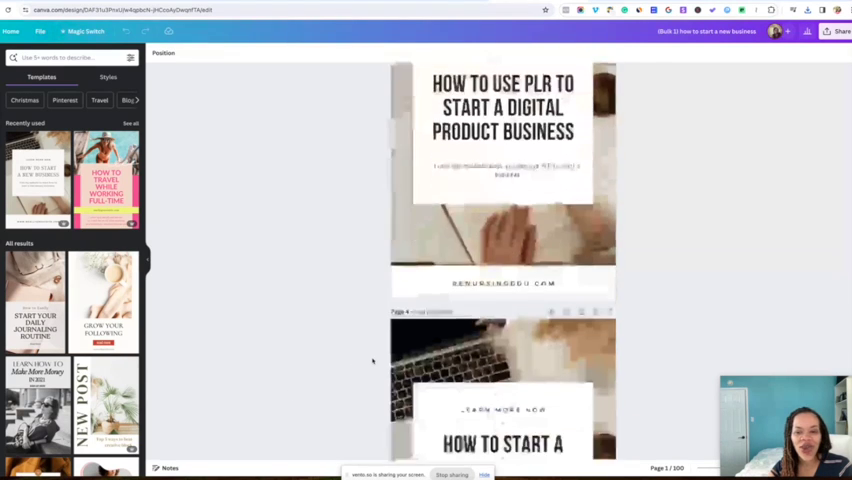
scroll(down, 3)
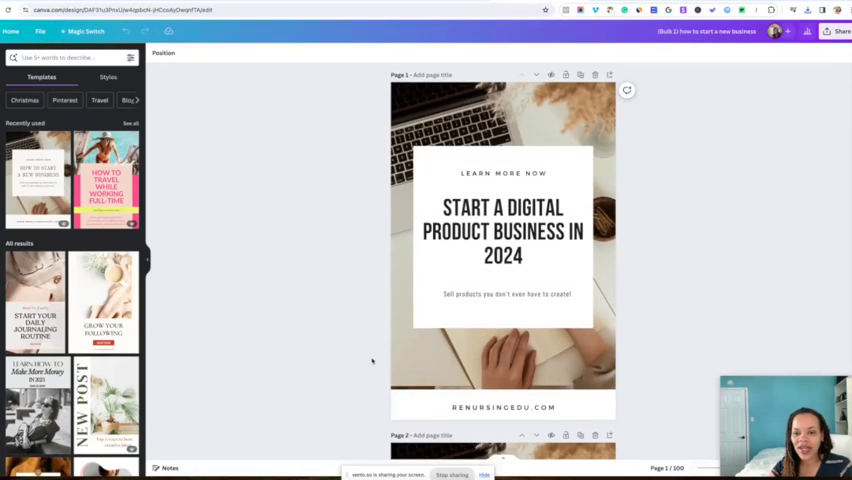
scroll(down, 3)
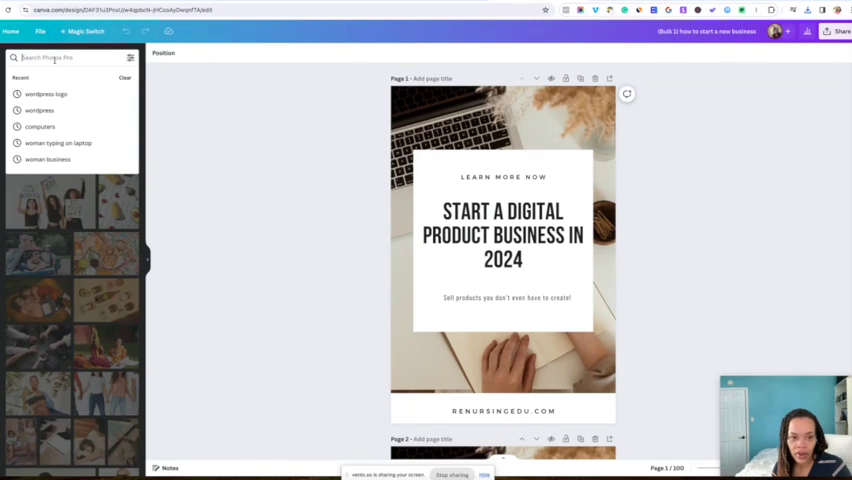
- Search photos for 'person working on laptop' and apply them as backgrounds on pages 1 and 3
text(per)
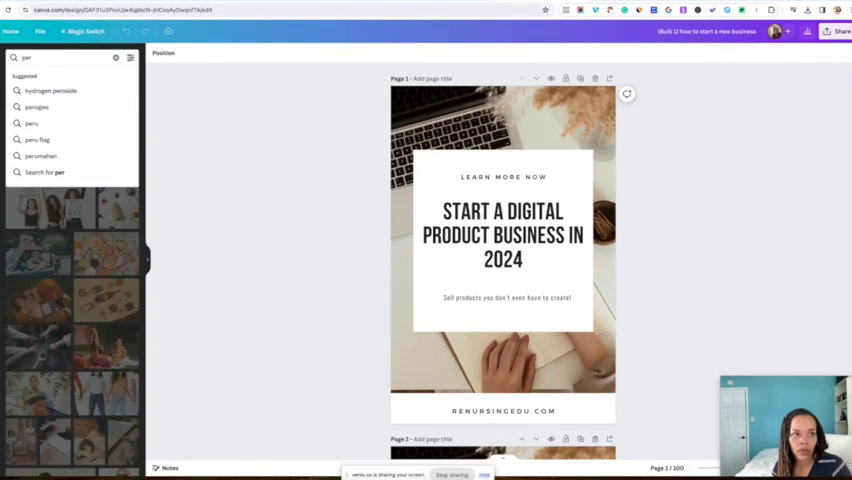
text(person working on laptop)
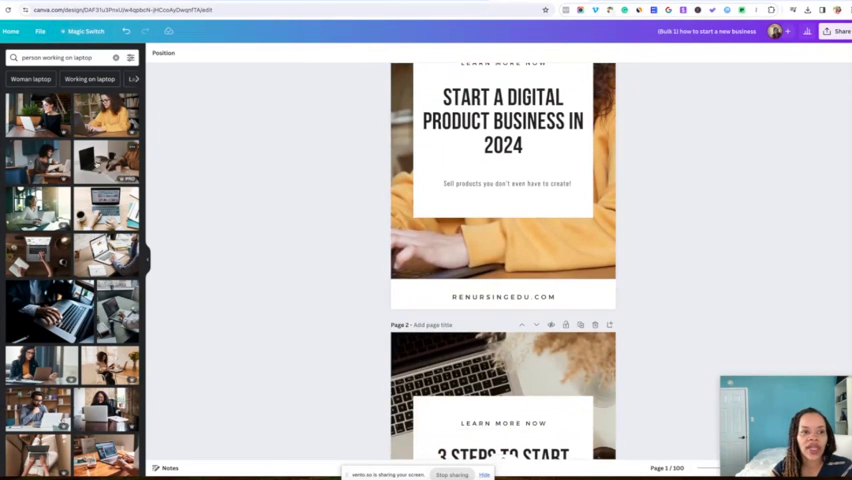
click(503, 400)
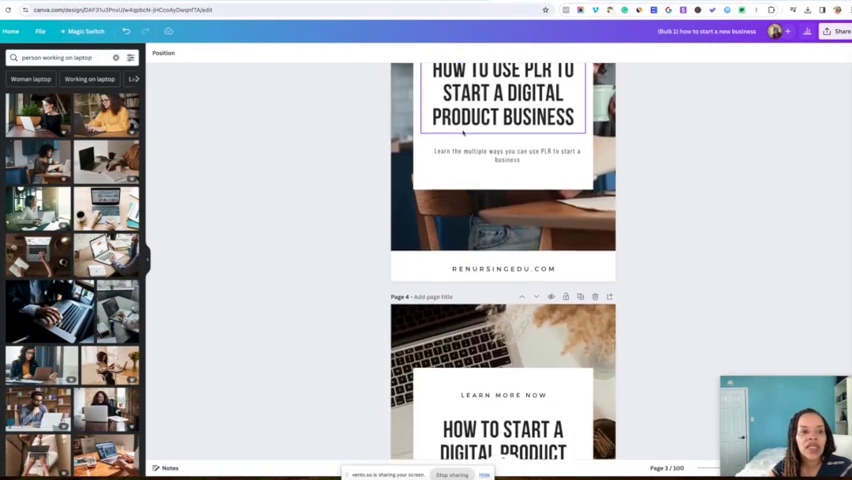
scroll(down, 3)
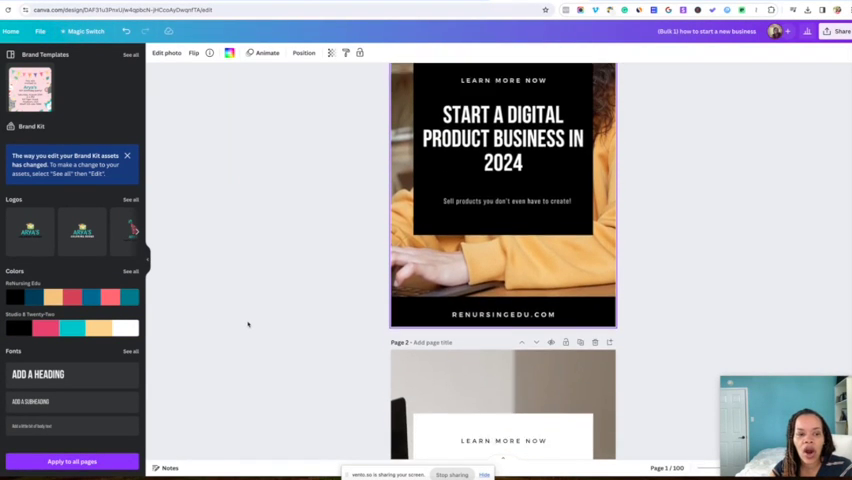
- Apply black and pink brand colour schemes to pages 1 and 2, then review pages 4–5
scroll(down, 3)
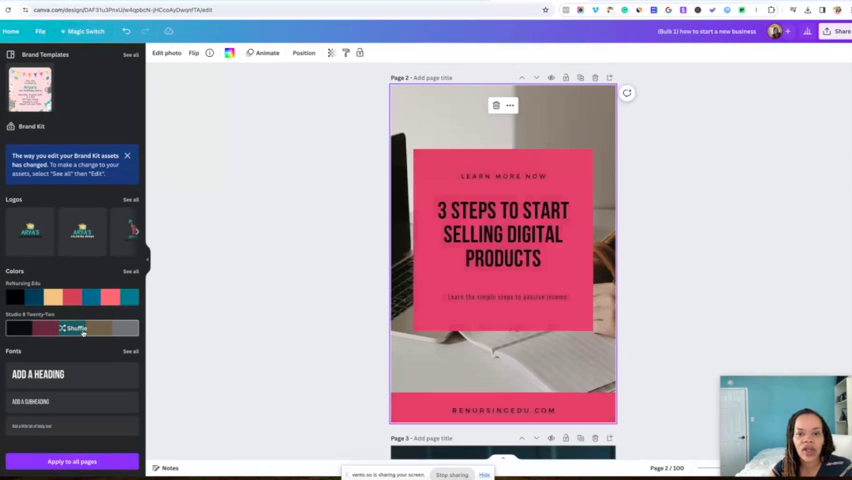
scroll(down, 3)
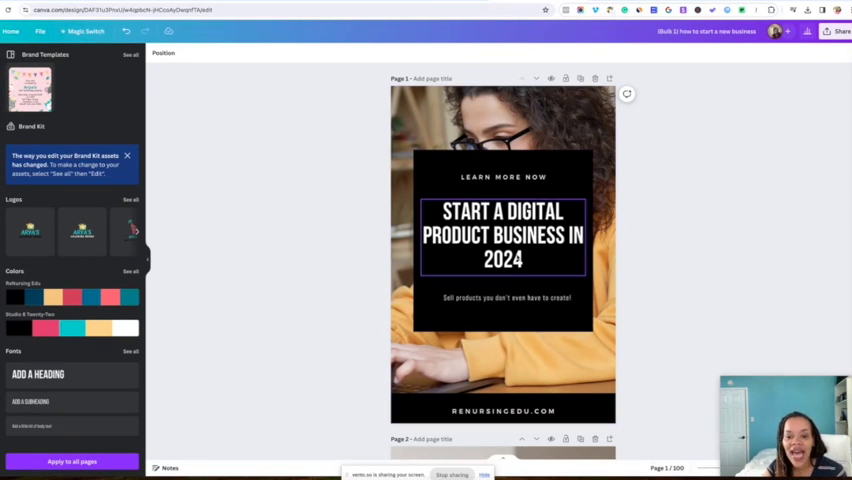
click(505, 298)
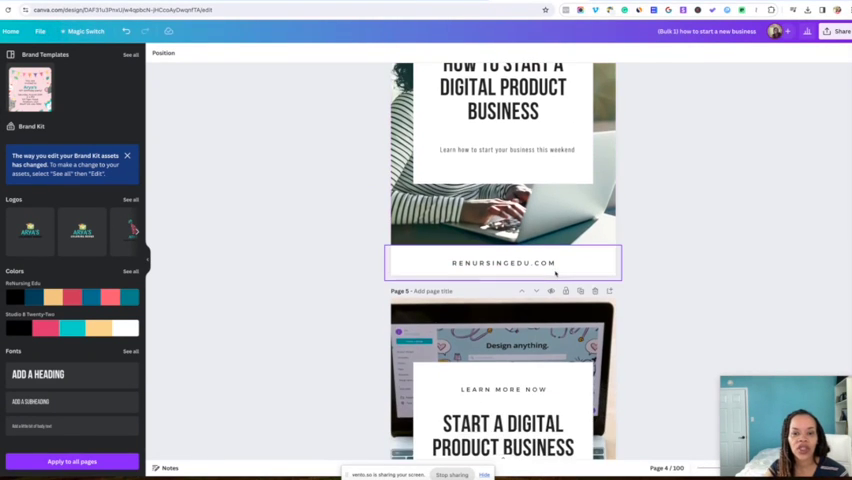
scroll(down, 3)
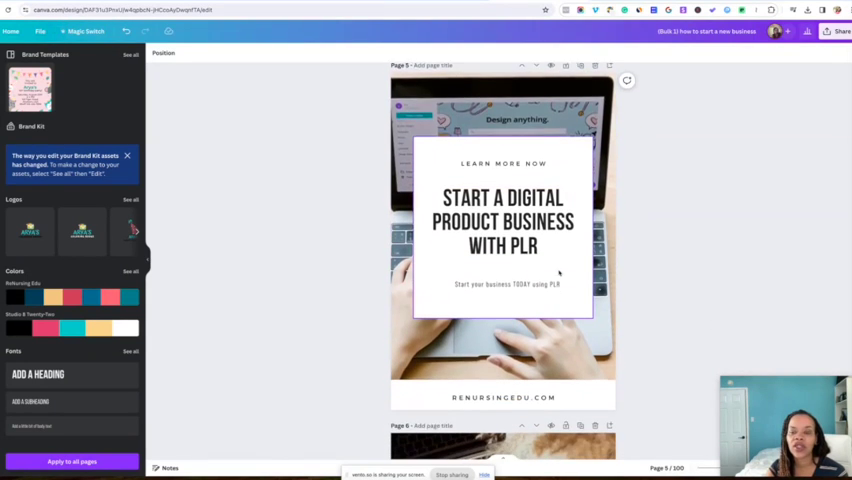
scroll(down, 3)
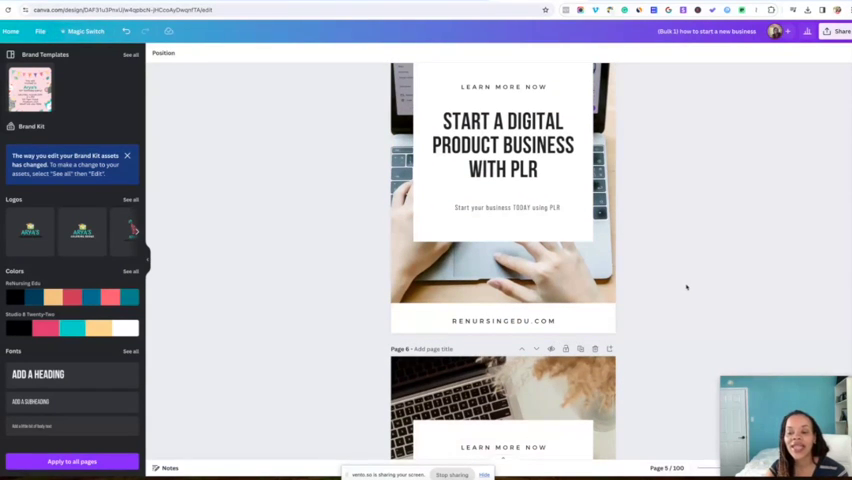